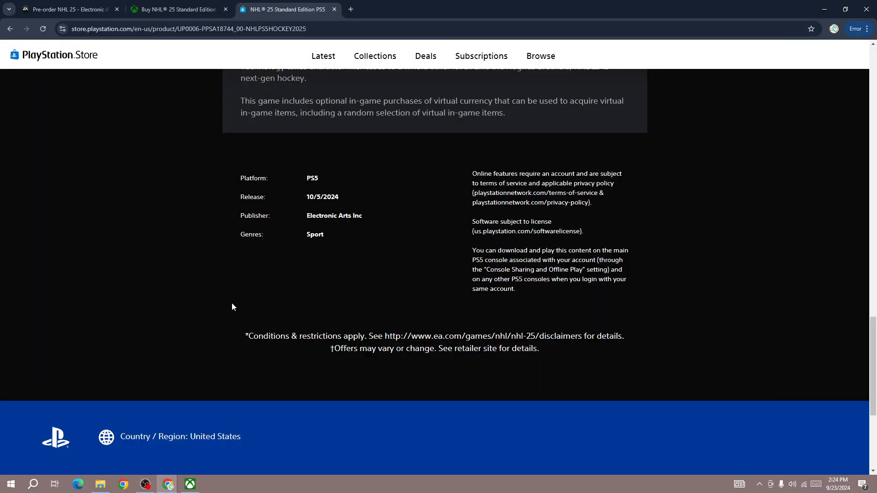
scroll(up, 3)
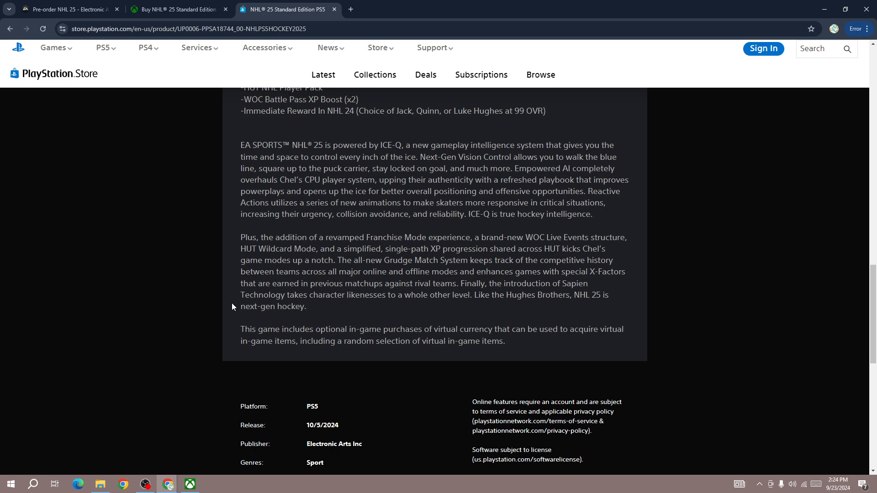
scroll(up, 3)
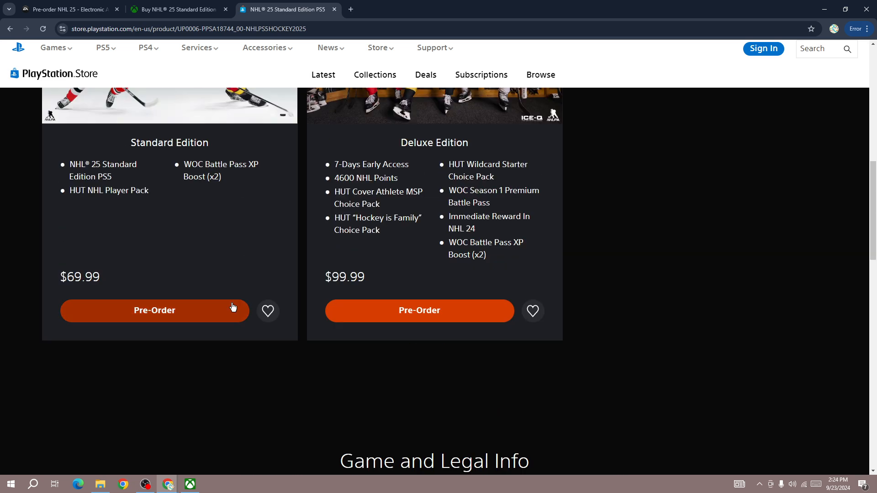
mouse_move(61, 273)
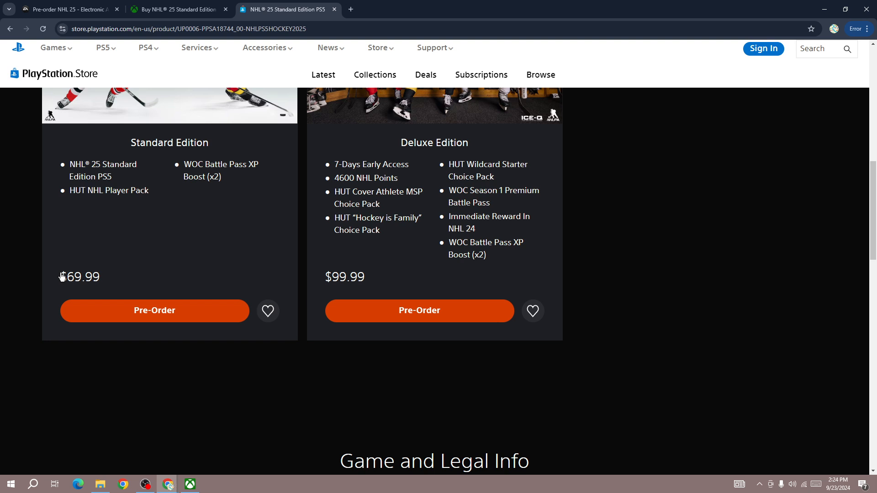
mouse_move(35, 276)
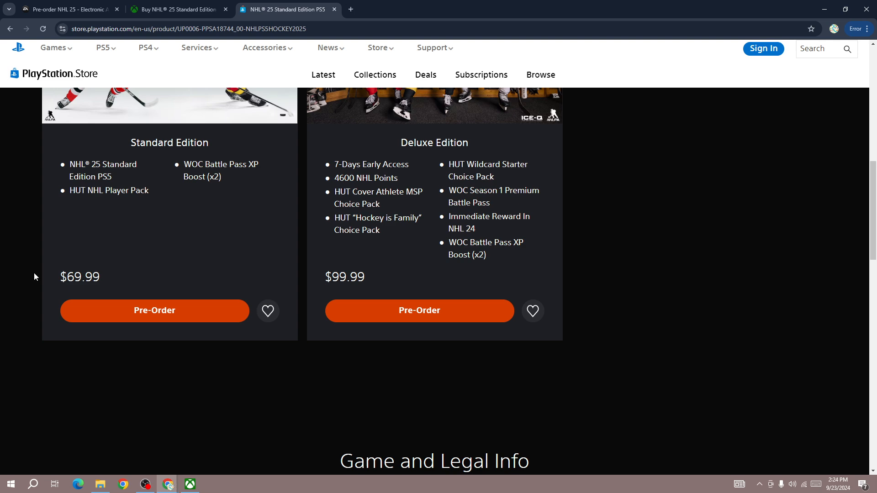
mouse_move(84, 255)
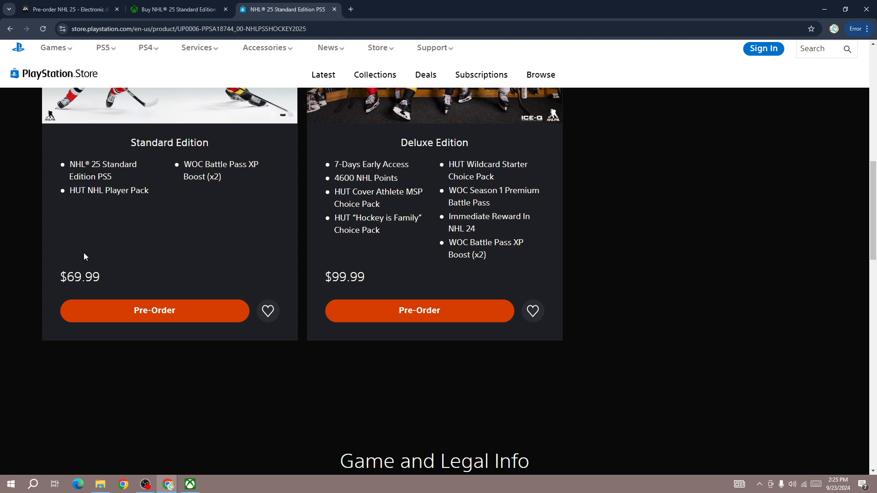